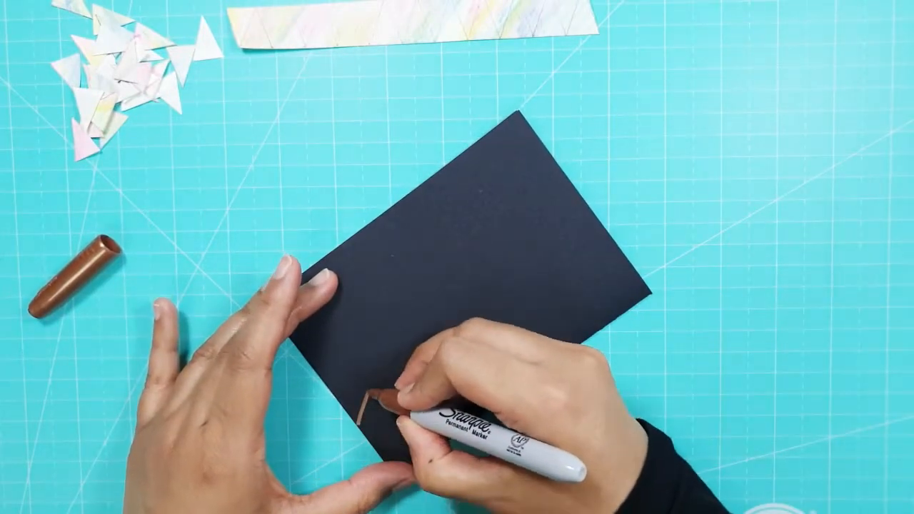
drag(386, 392, 607, 242)
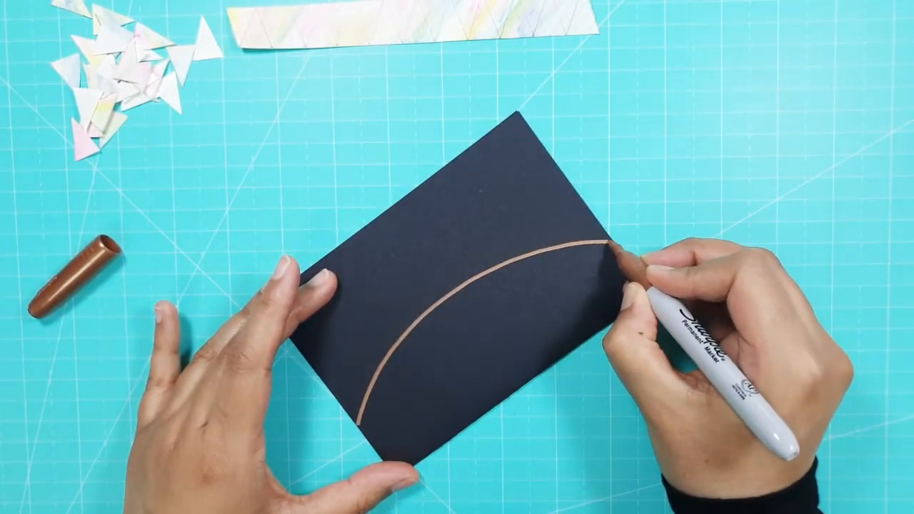